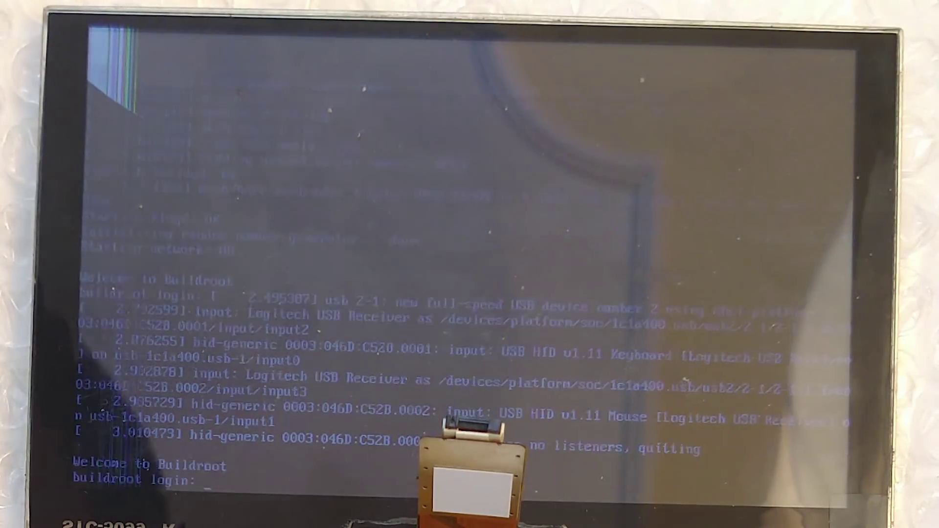
type("ro")
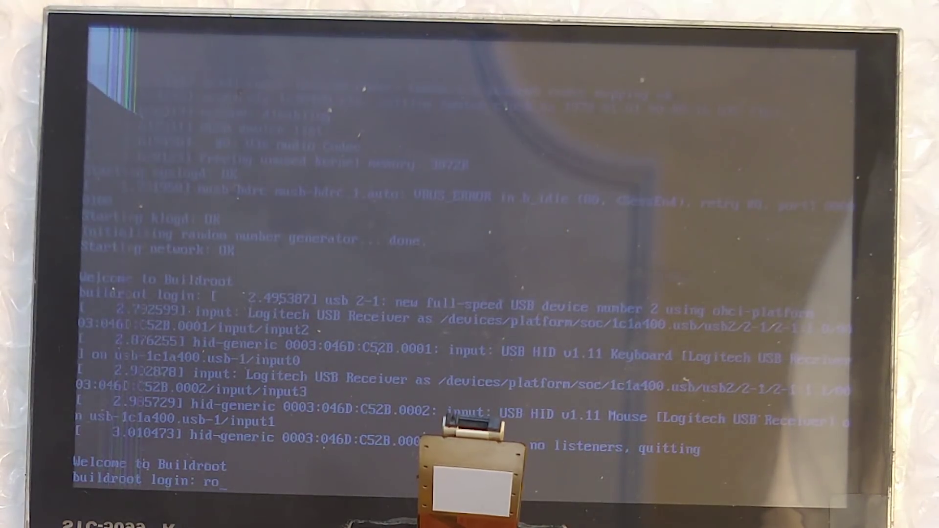